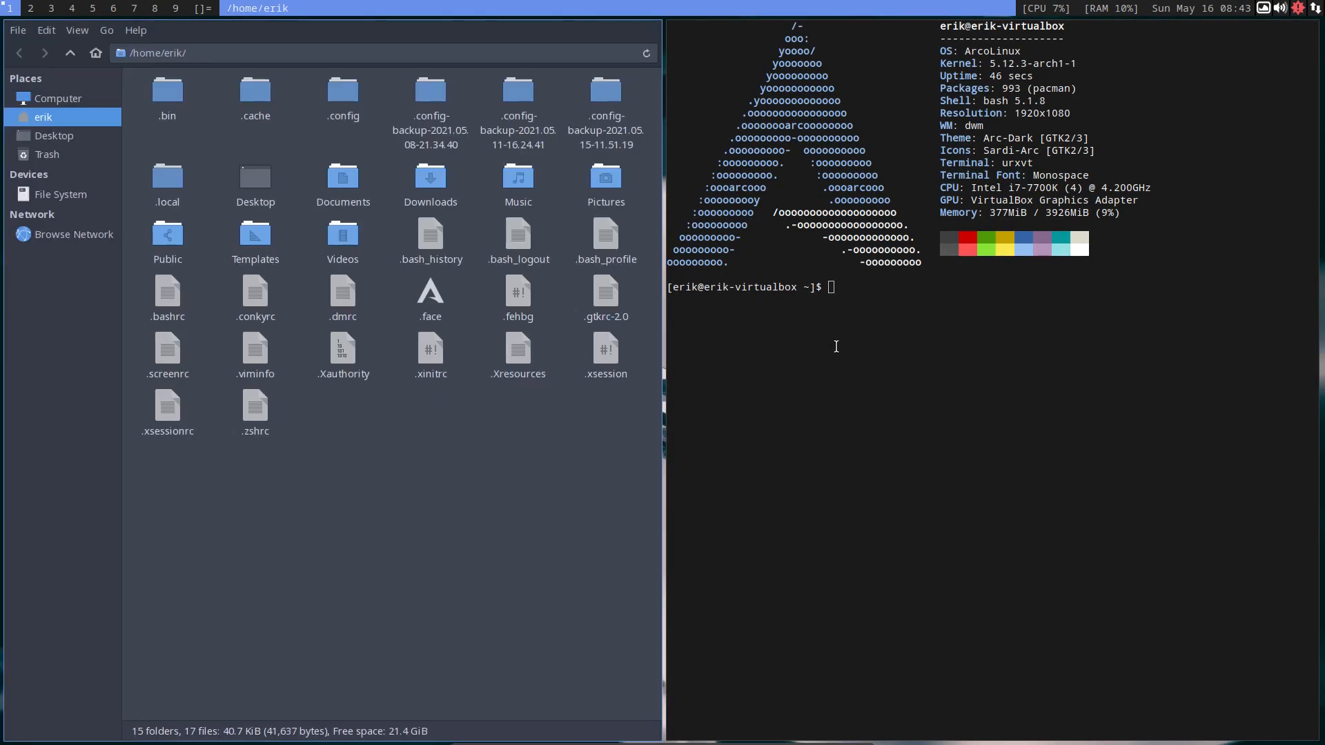
# Run 'which dwm' in the terminal, reporting /usr/local/bin/dwm.
pyautogui.write('which dwm')
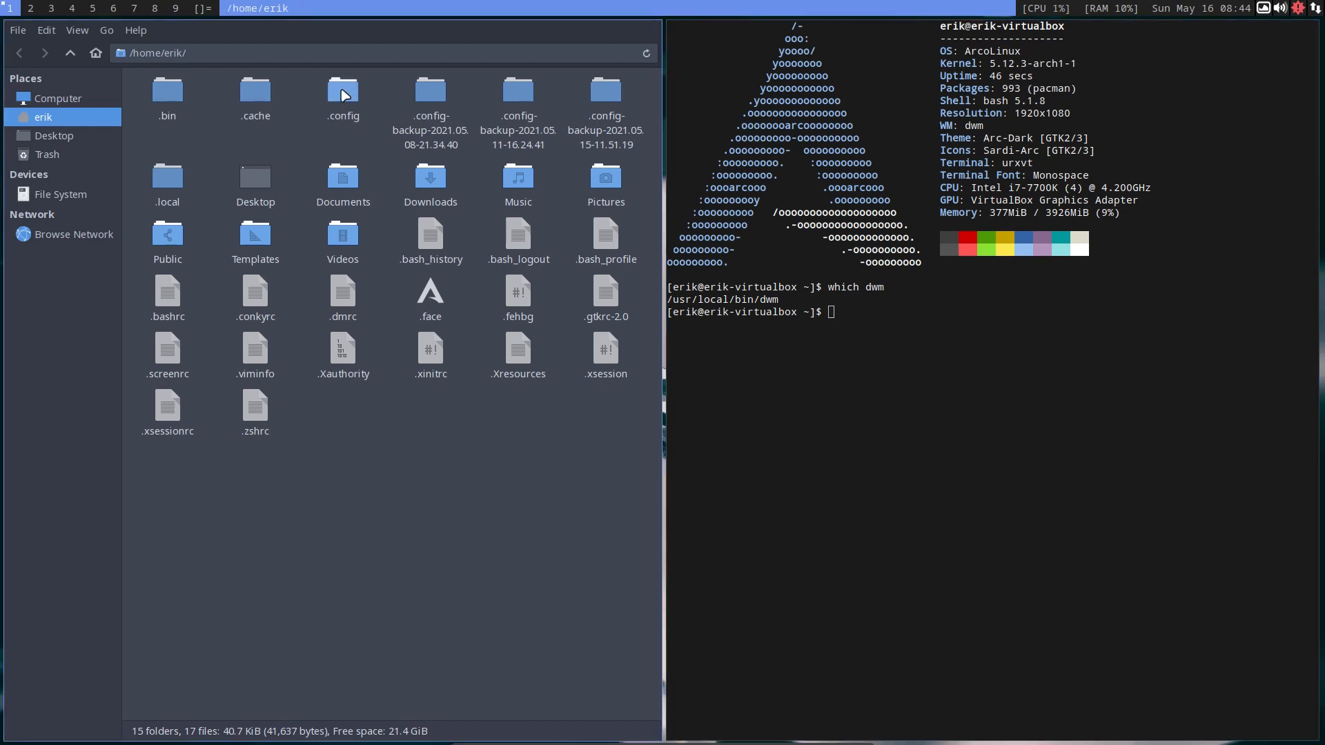
# Navigate into ~/.config/arco-dwm, briefly visiting its scripts subfolder and returning.
pyautogui.doubleClick(343, 91)
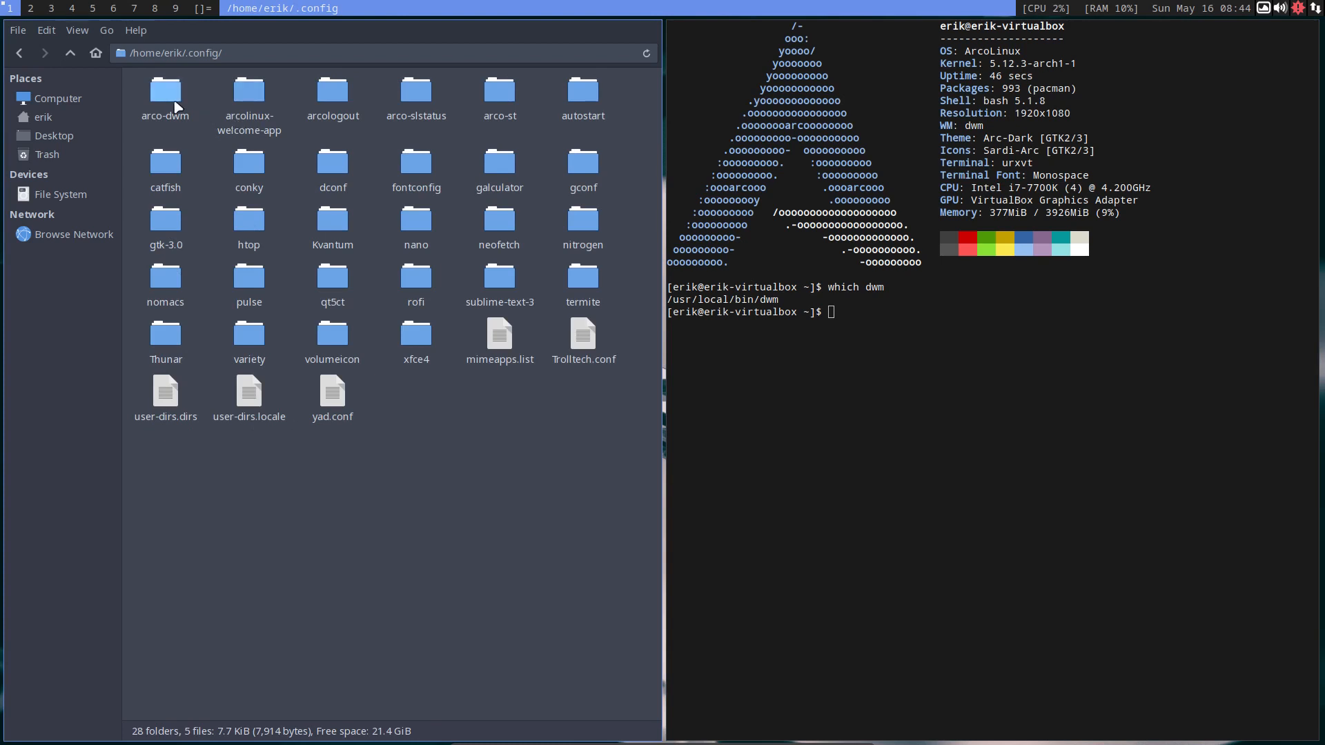
pyautogui.doubleClick(166, 90)
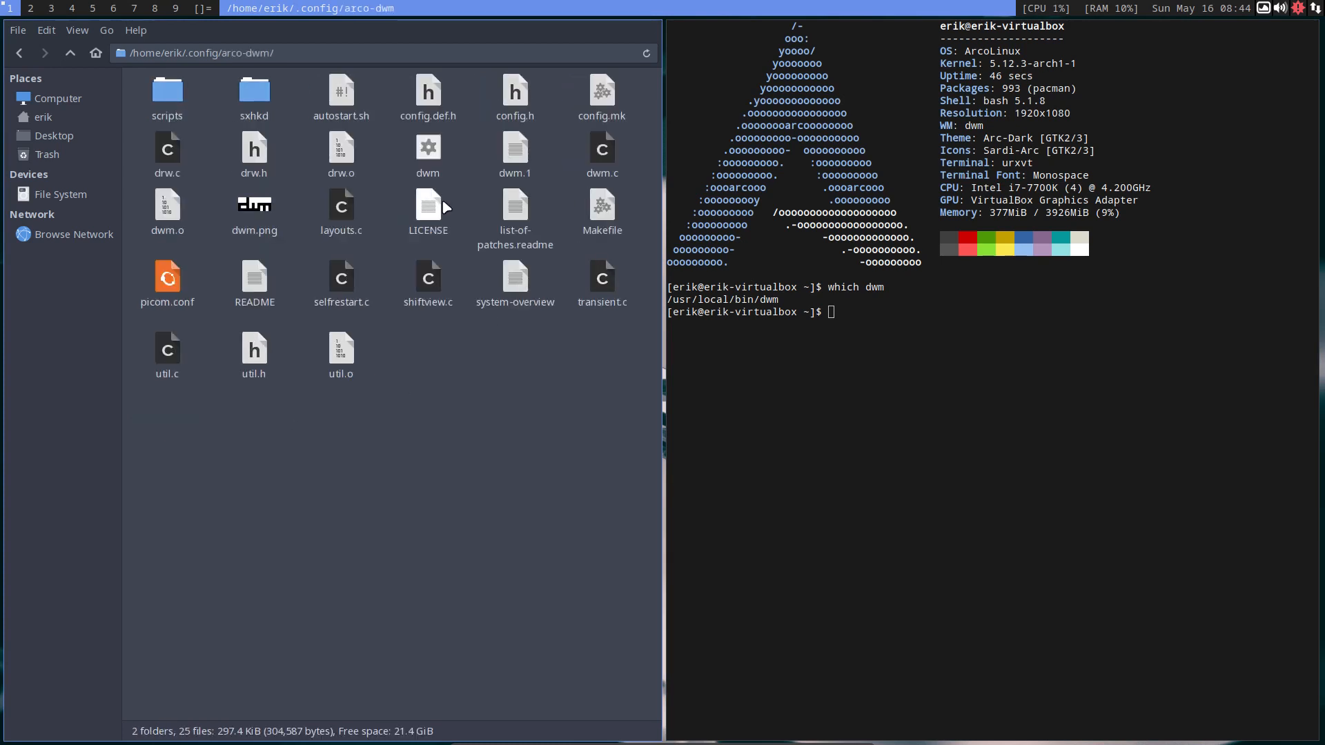
pyautogui.click(341, 89)
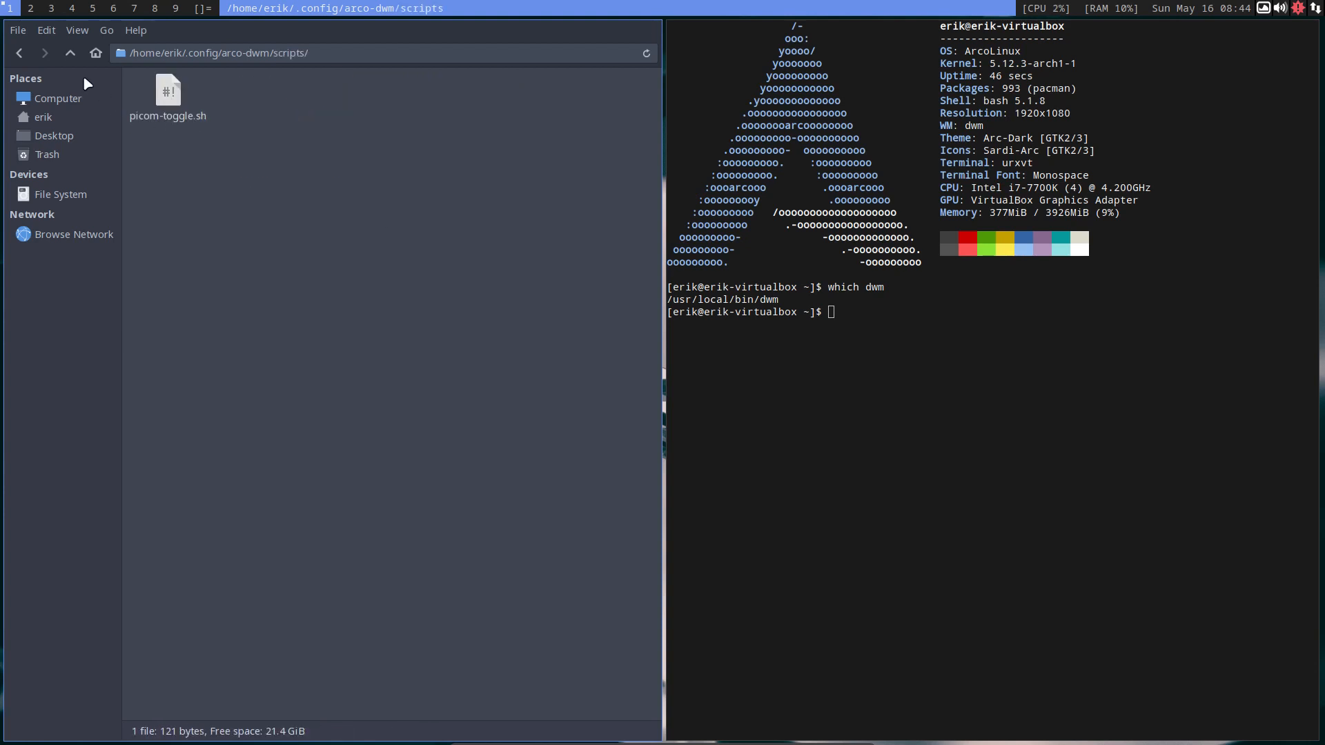
pyautogui.click(70, 52)
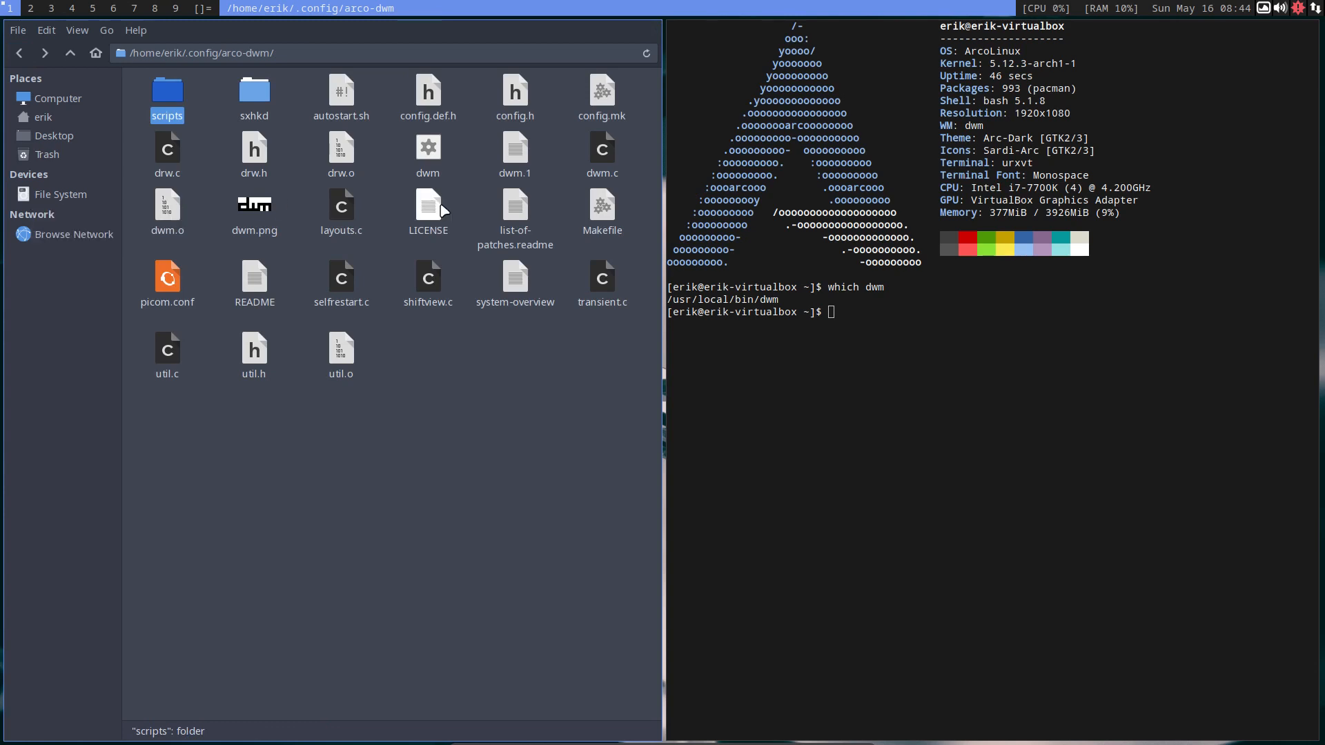
pyautogui.moveTo(541, 299)
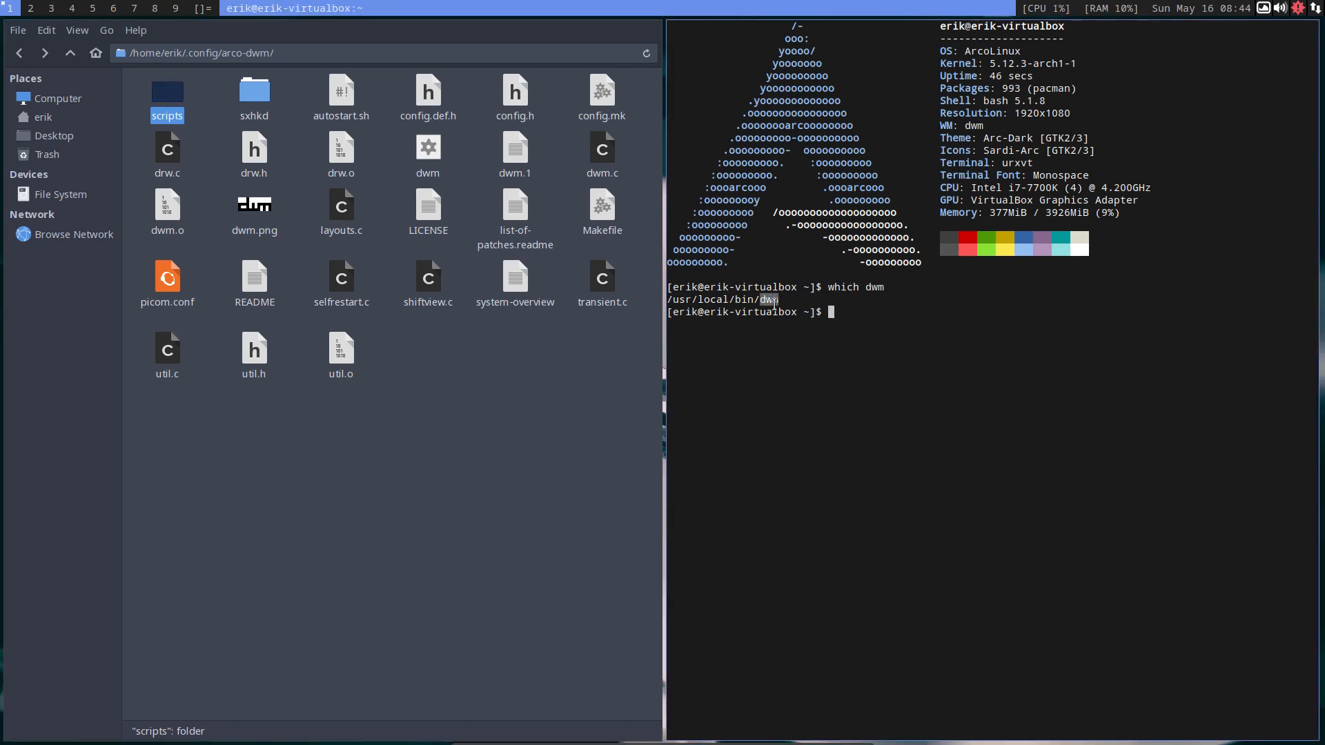
# Select config.h and config.def.h together in the arco-dwm folder.
pyautogui.click(423, 390)
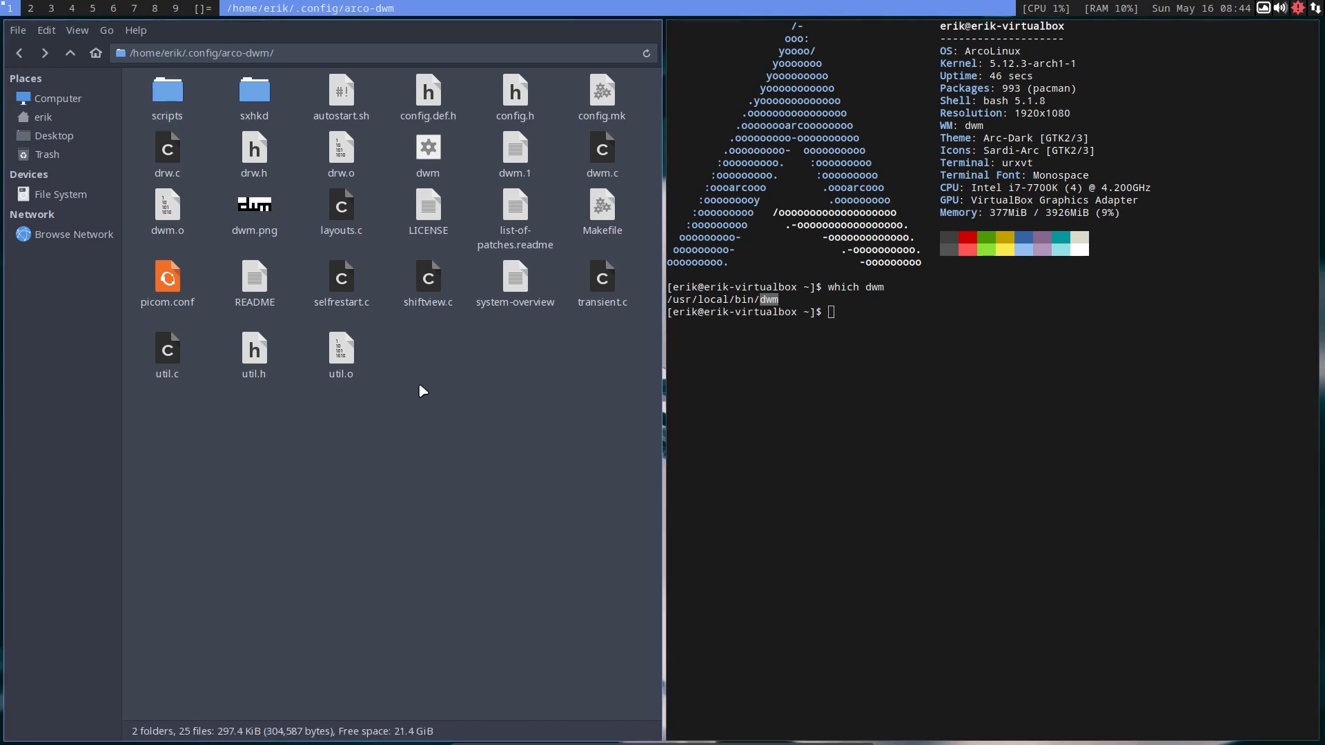
pyautogui.click(513, 88)
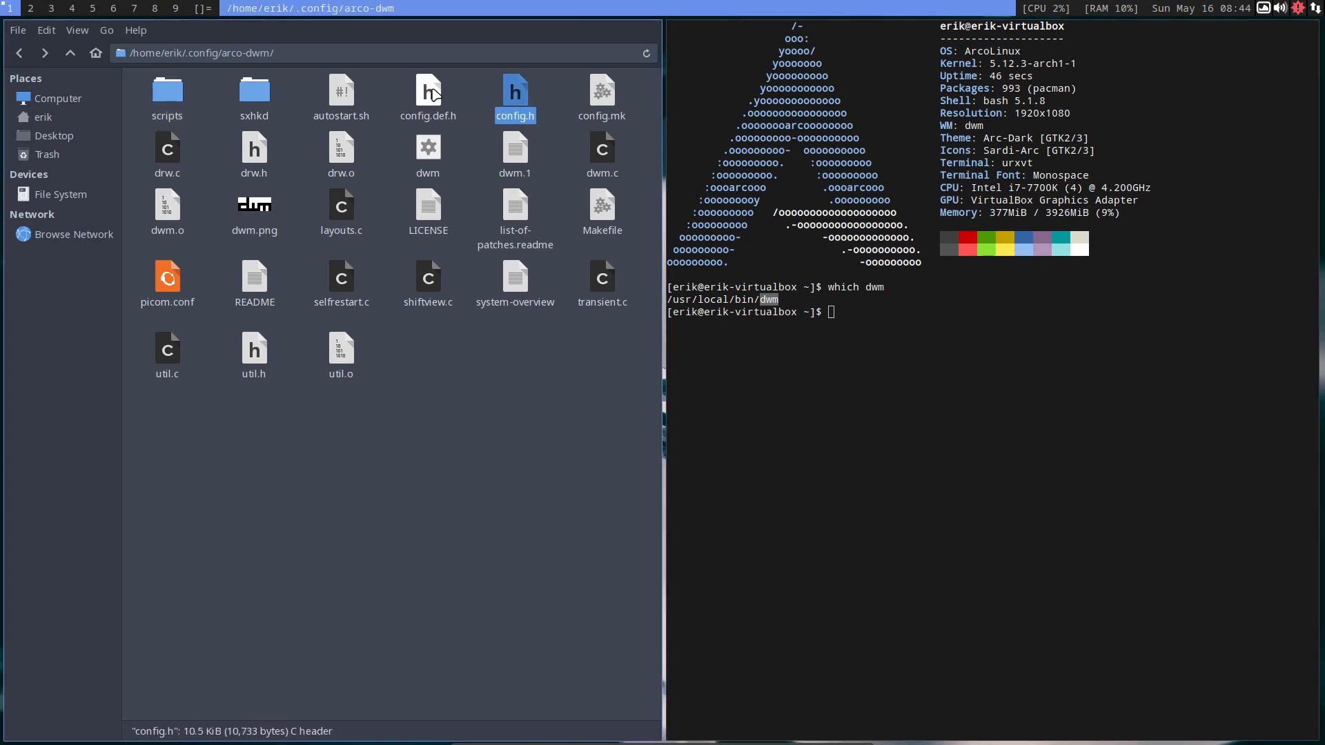
pyautogui.click(428, 92)
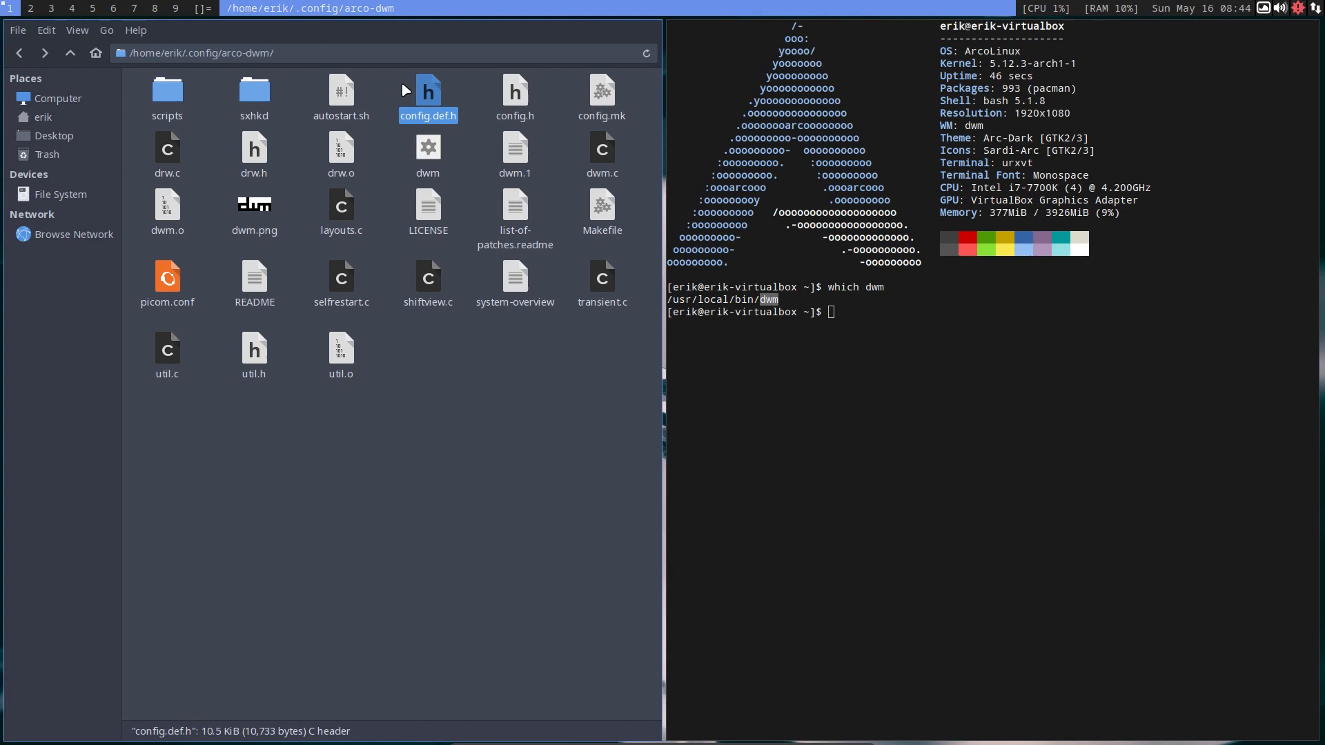
pyautogui.rightClick(427, 96)
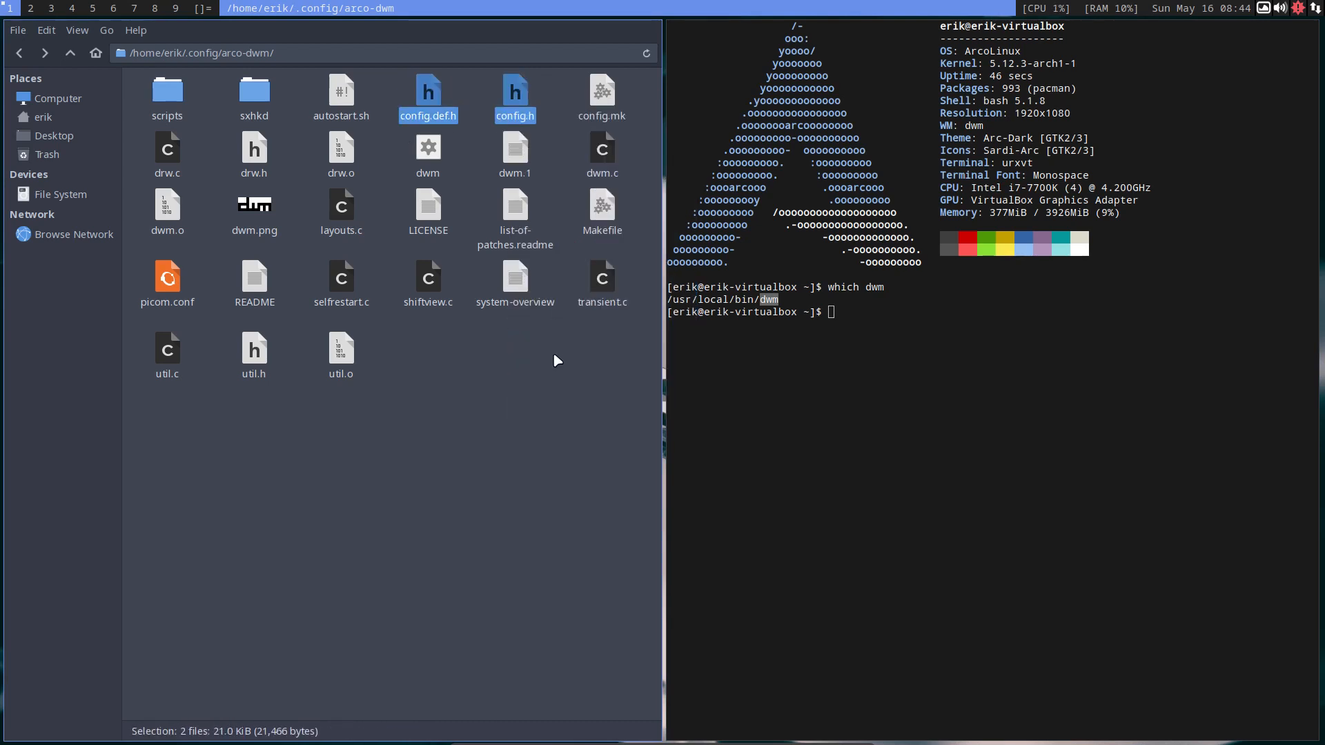
pyautogui.moveTo(492, 475)
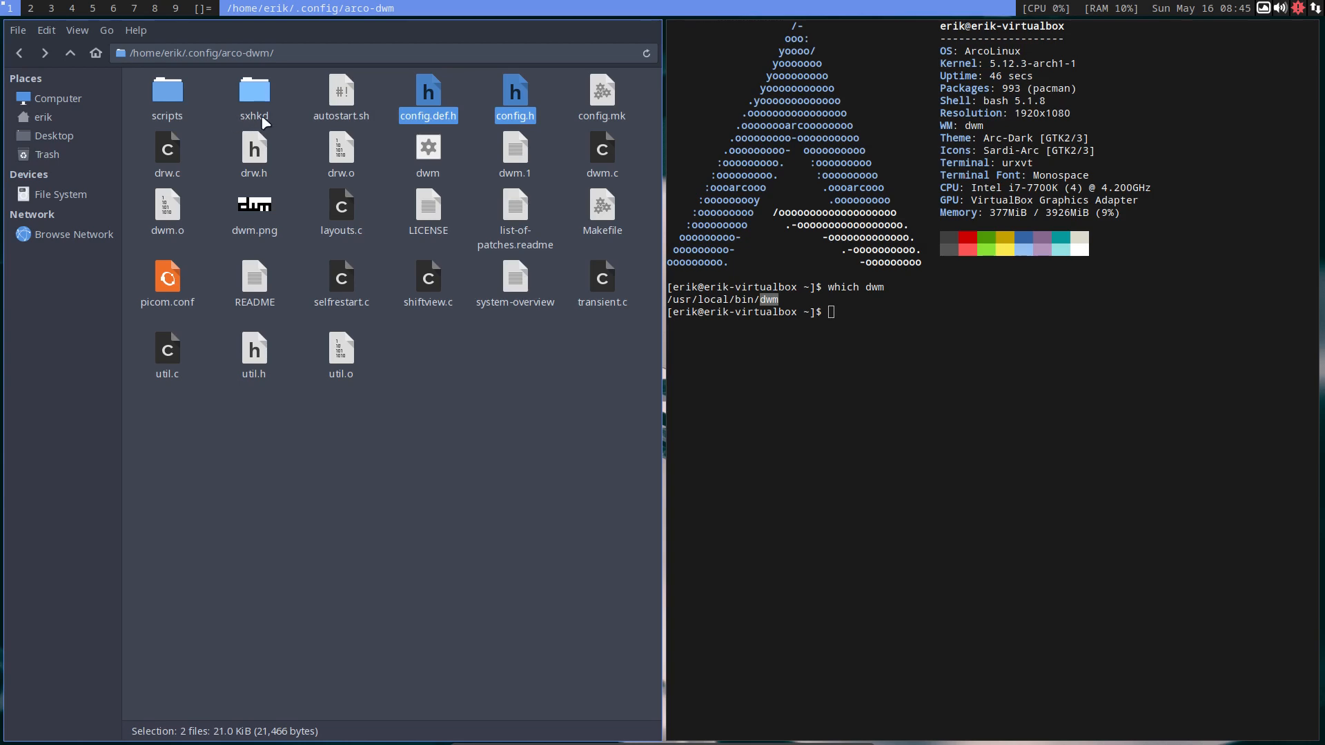
# Open sxhkd/sxhkdrc in Sublime Text and search the file for every 'urxvt' occurrence.
pyautogui.doubleClick(253, 88)
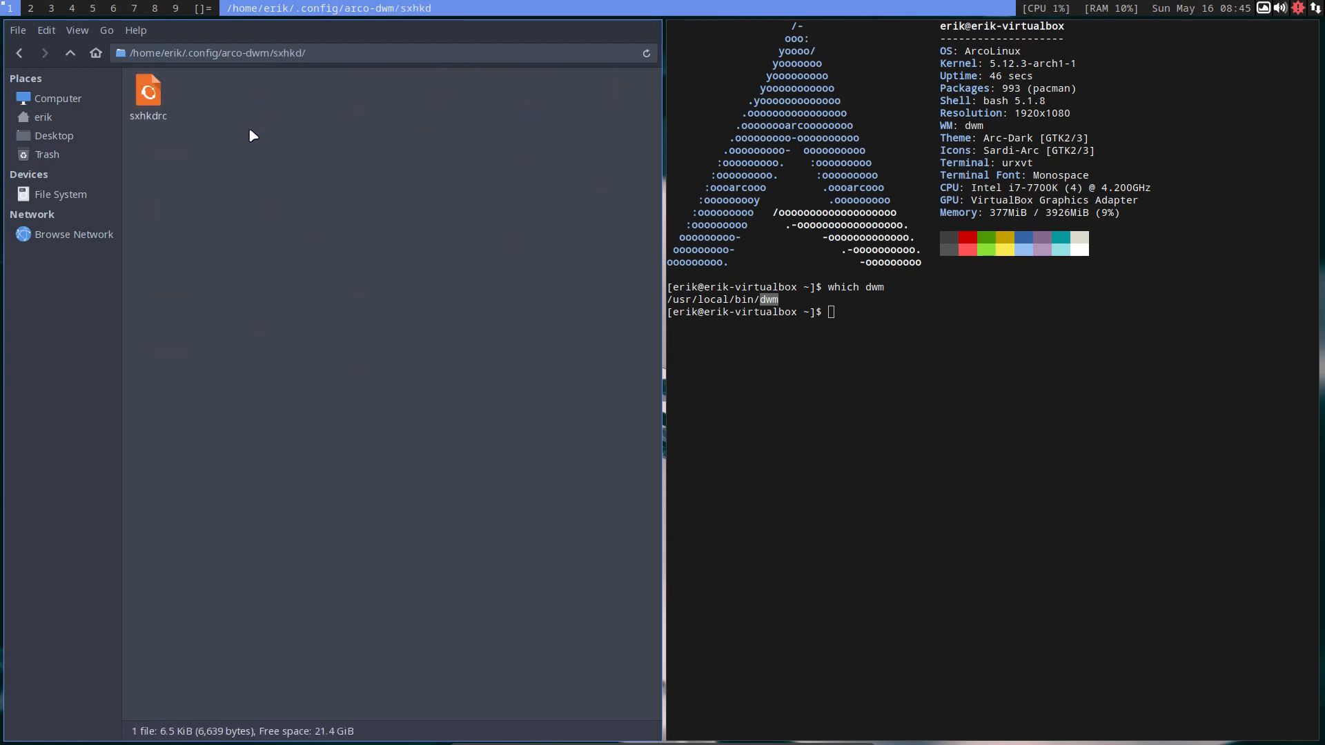
pyautogui.doubleClick(148, 91)
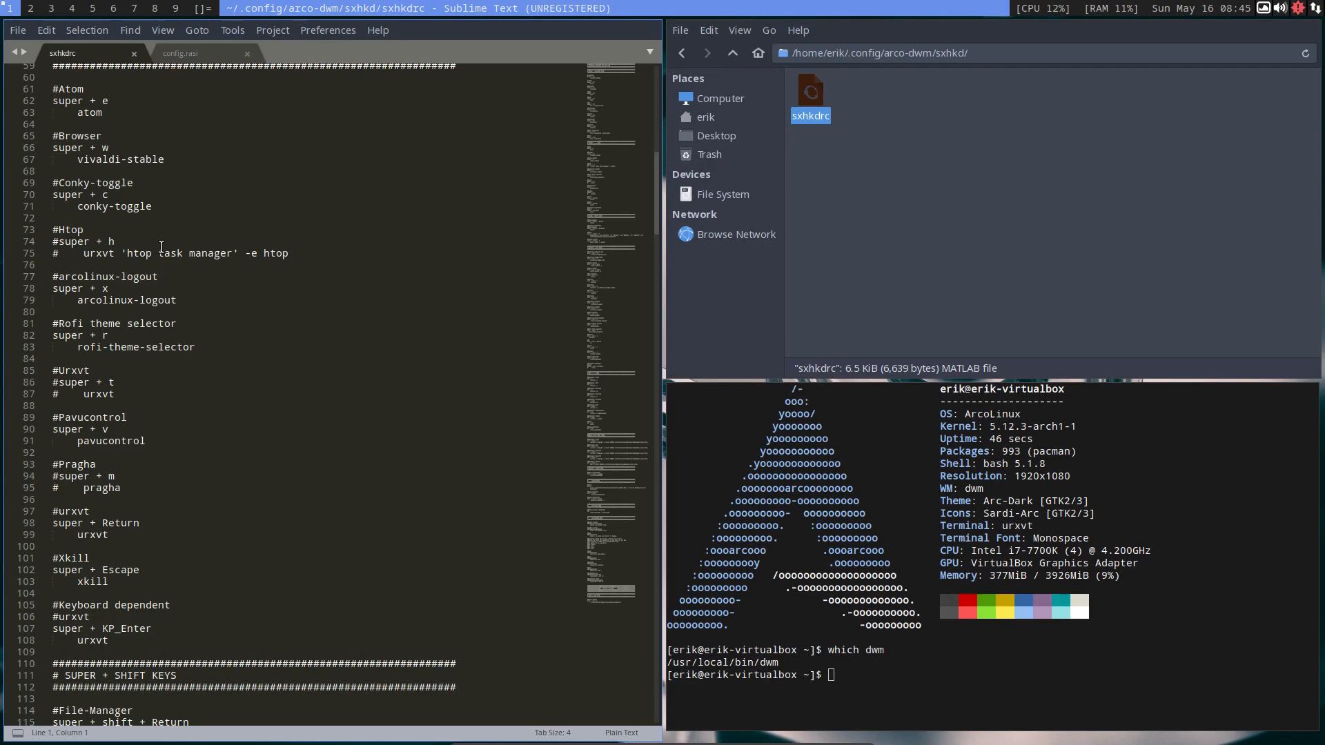
pyautogui.write('ur')
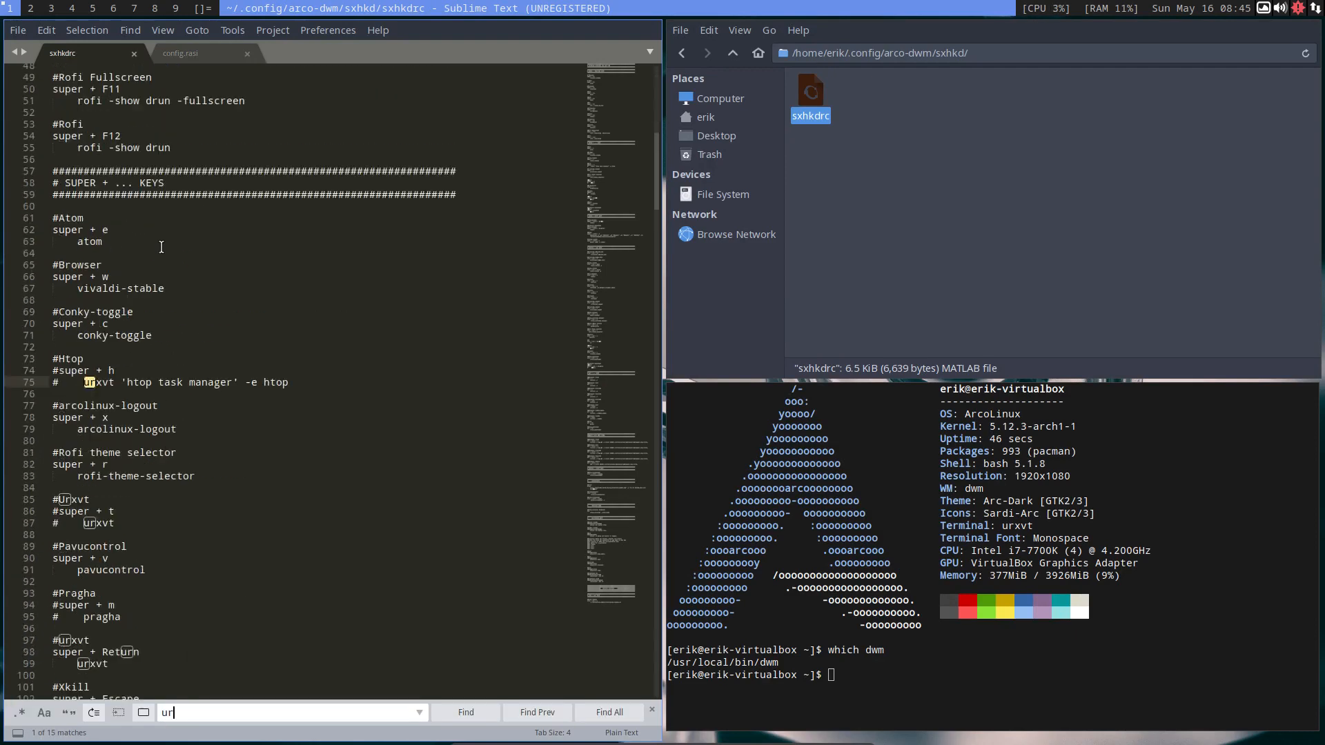
pyautogui.write('xx')
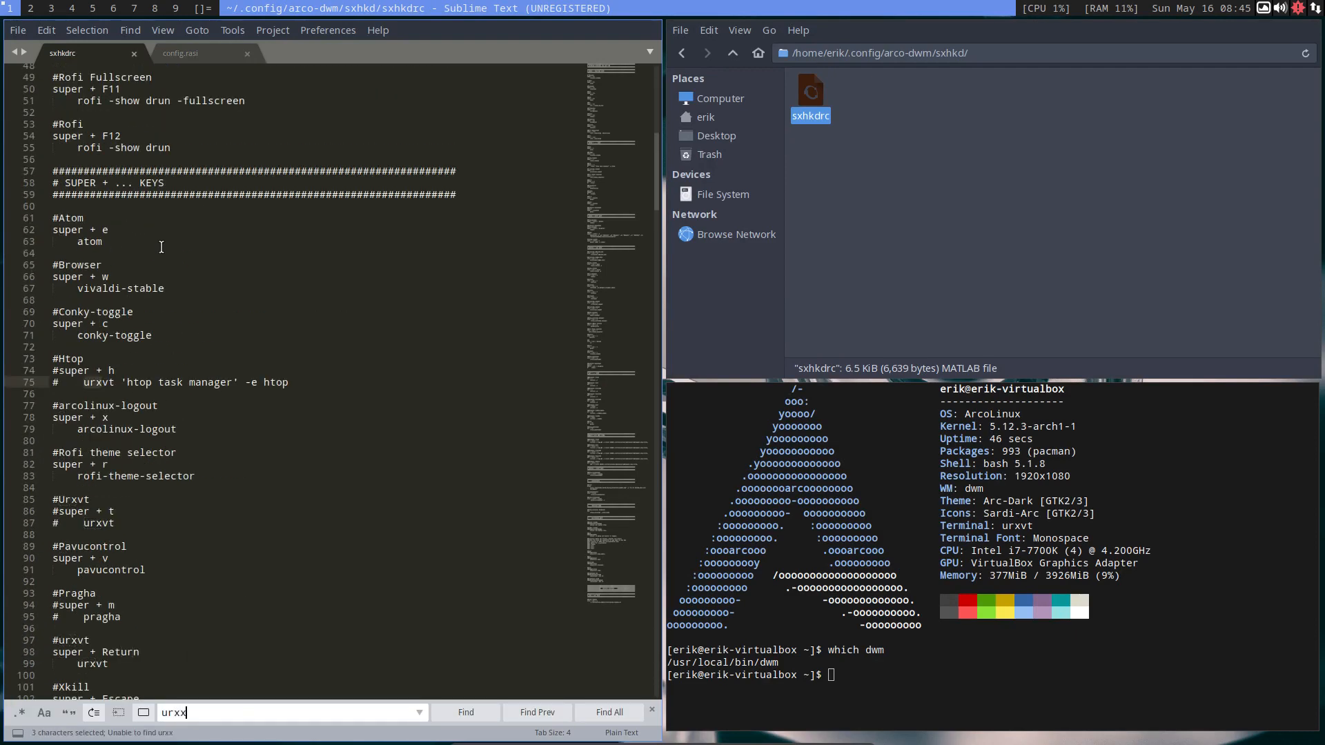
pyautogui.moveTo(207, 345)
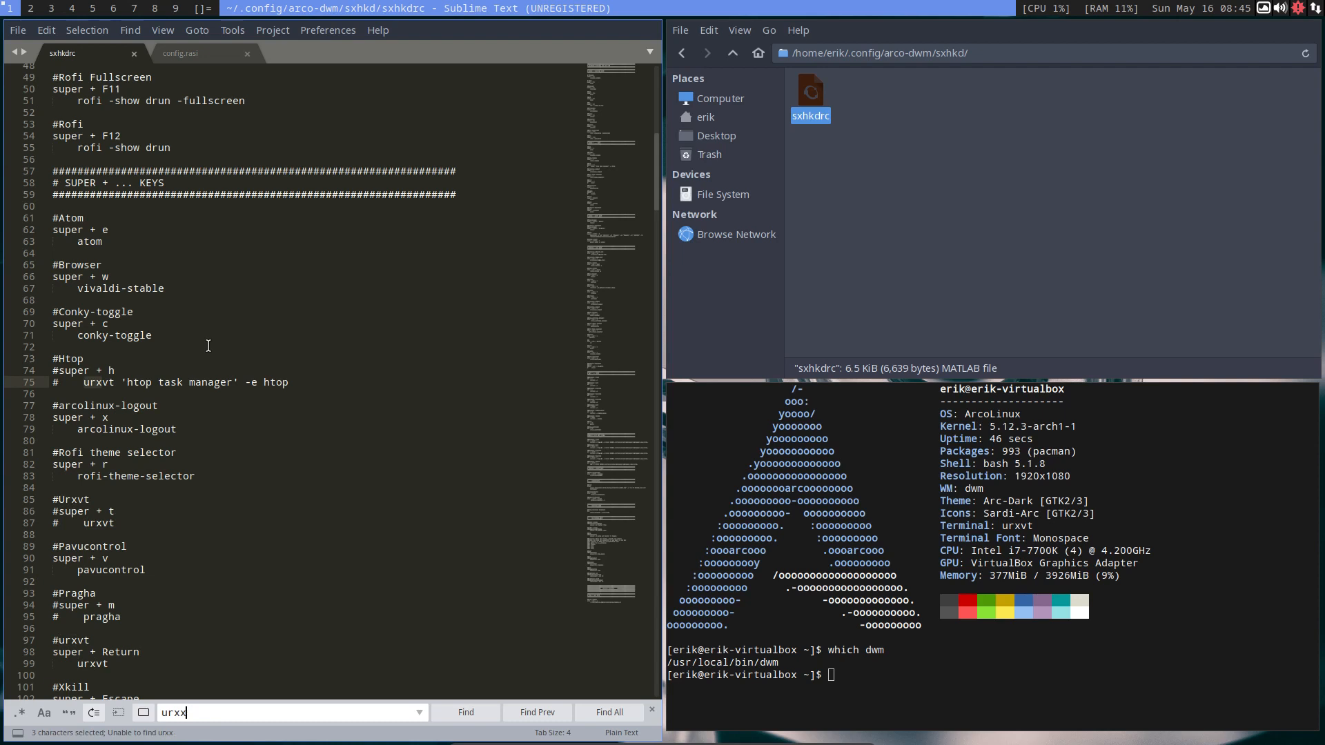
pyautogui.press('BackSpace')
pyautogui.write('vt')
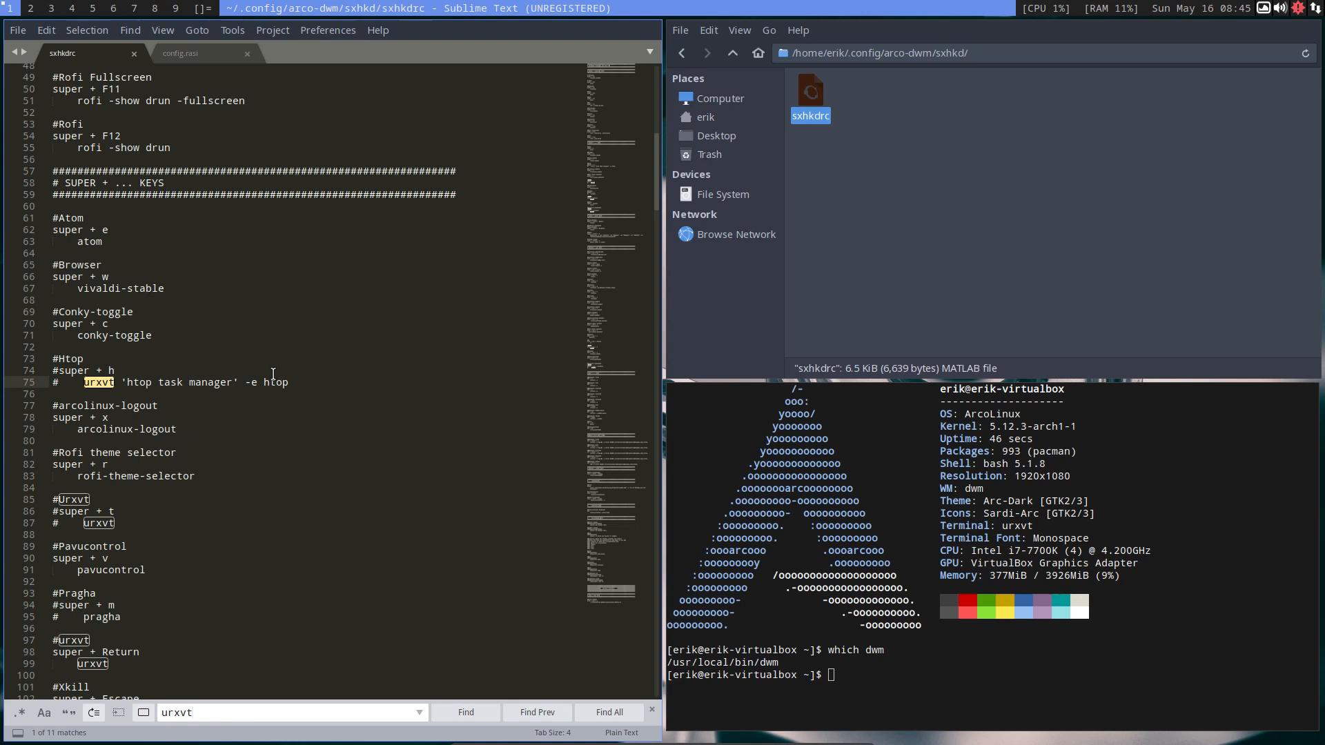
# Locate the super + Return binding and begin replacing urxvt with alacritty.
pyautogui.scroll(-3)
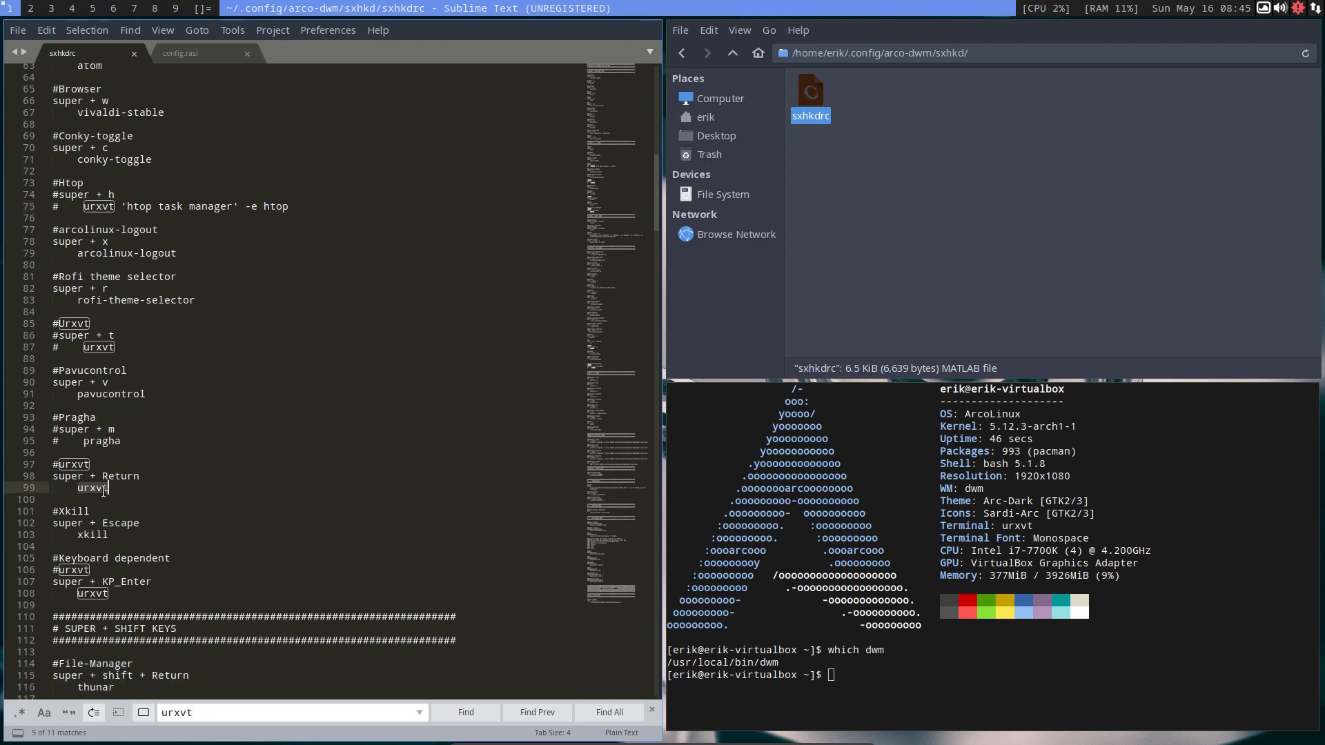
pyautogui.write('alacritty')
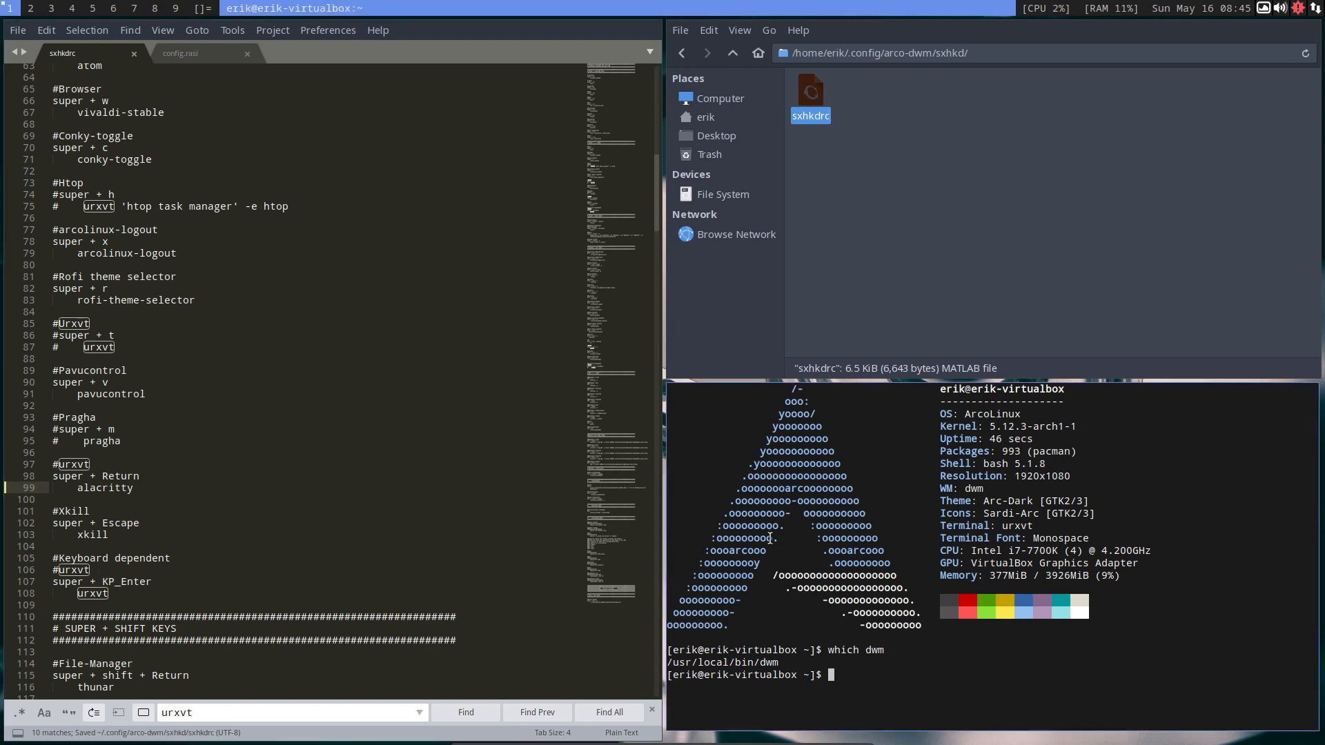
# Install alacritty with 'sudo pacman -S alacritty', confirming with the password.
pyautogui.write('sudo pacman')
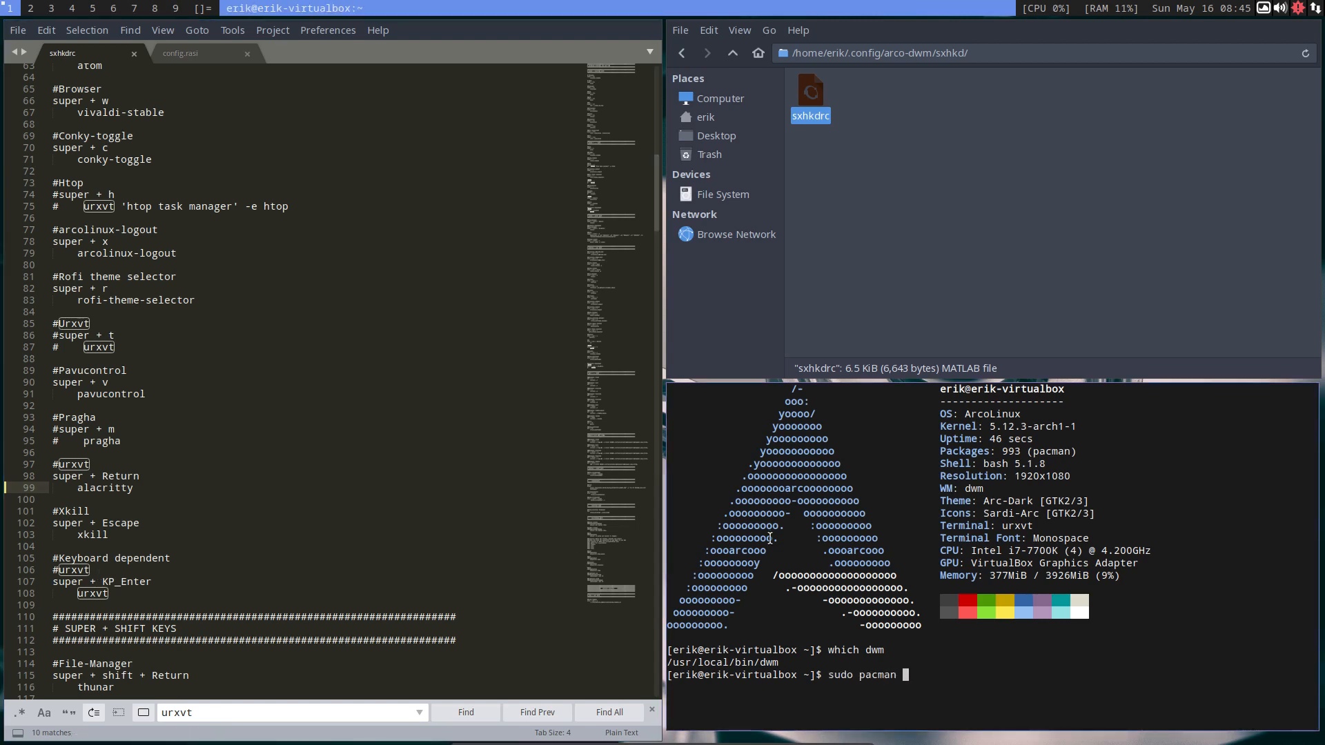
pyautogui.write('-S alacritty')
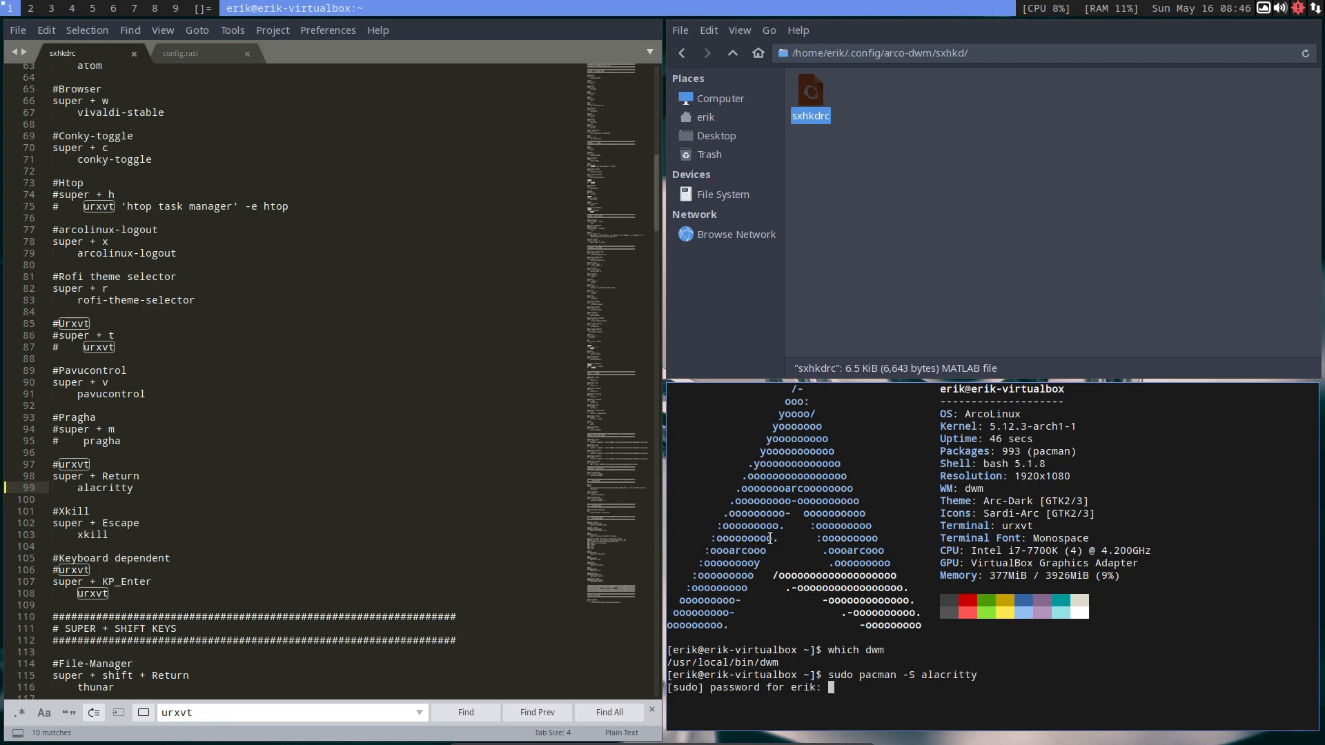
pyautogui.press('Return')
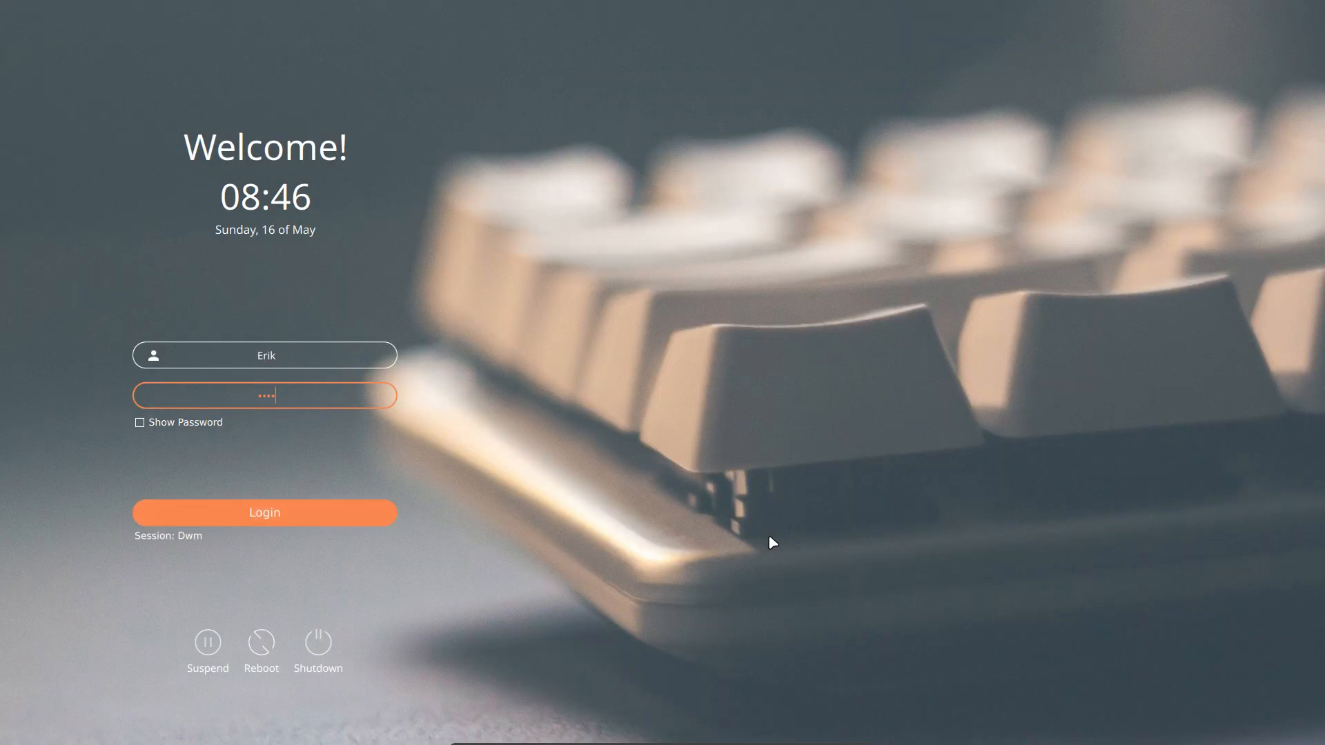
# Log back into the dwm session and close the ArcoLinux Welcome window.
pyautogui.click(264, 512)
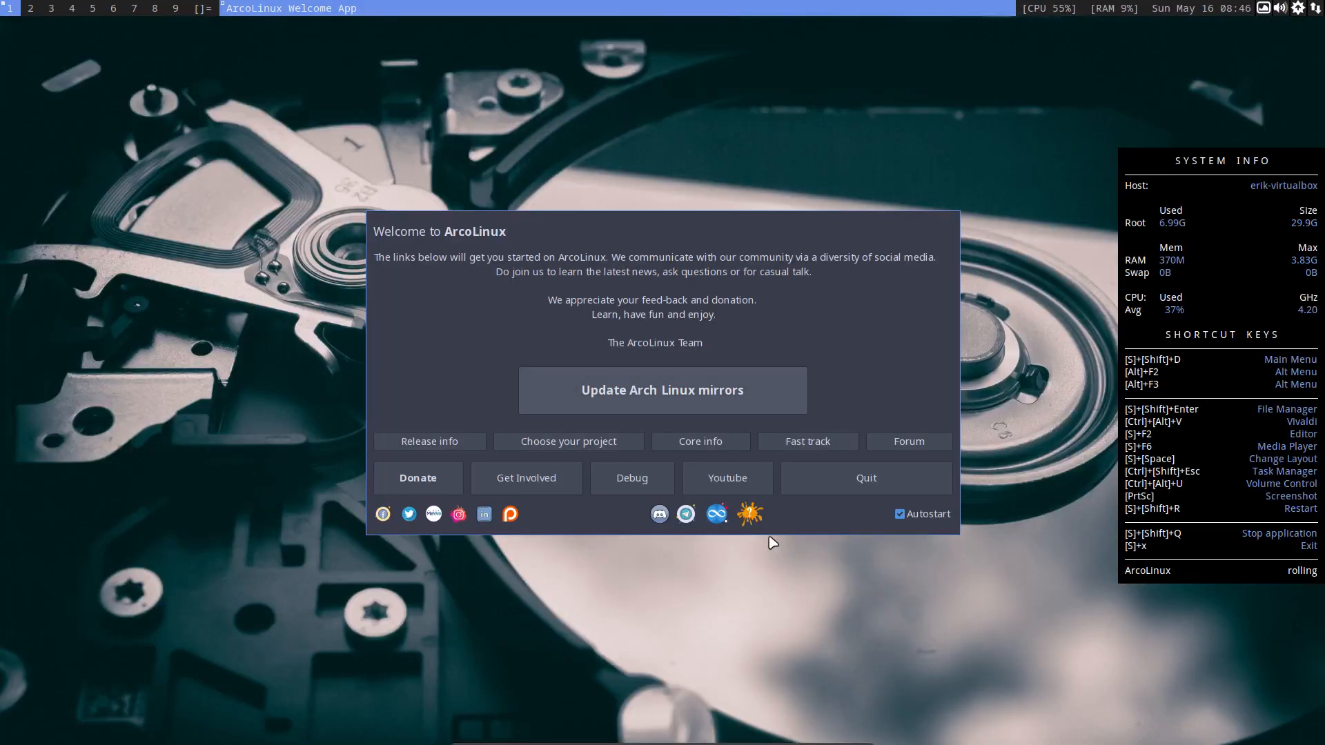
pyautogui.click(864, 477)
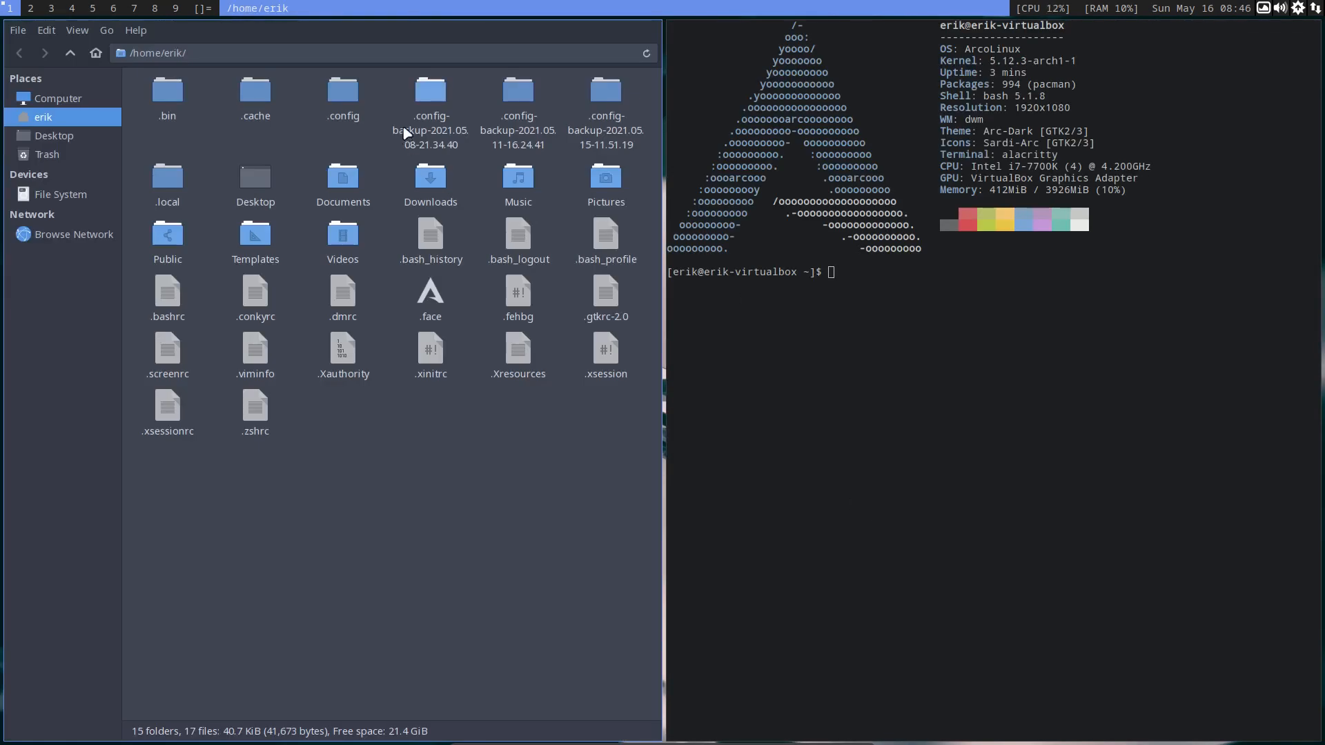
# Navigate back into ~/.config/arco-dwm, stepping into sxhkd and returning.
pyautogui.doubleClick(342, 91)
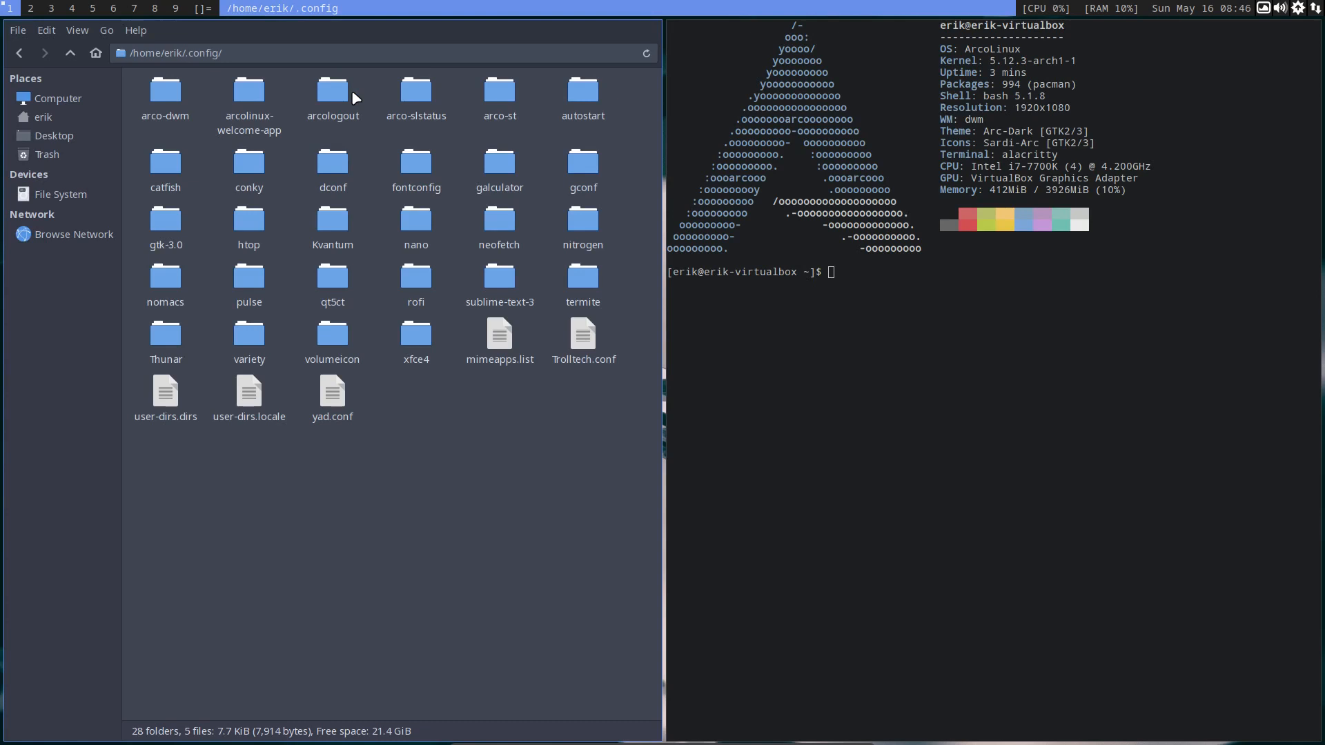
pyautogui.doubleClick(165, 88)
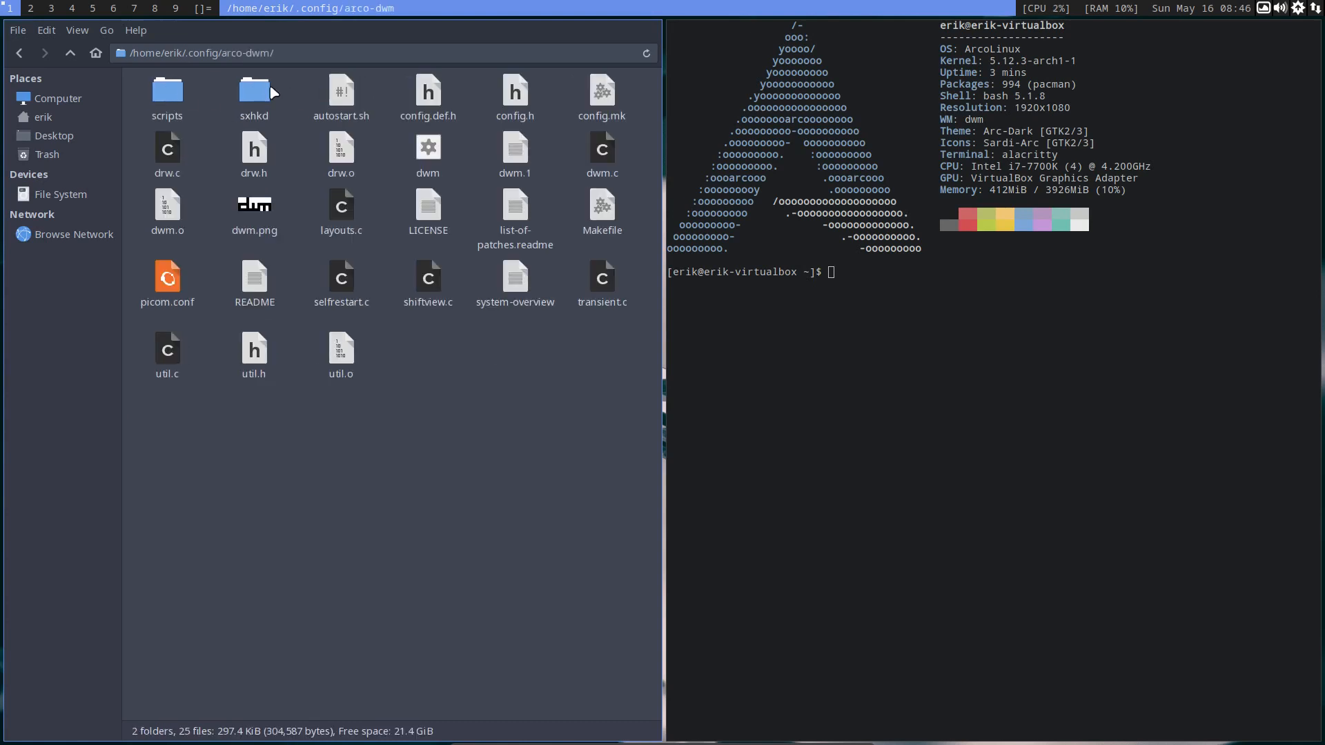
pyautogui.doubleClick(254, 91)
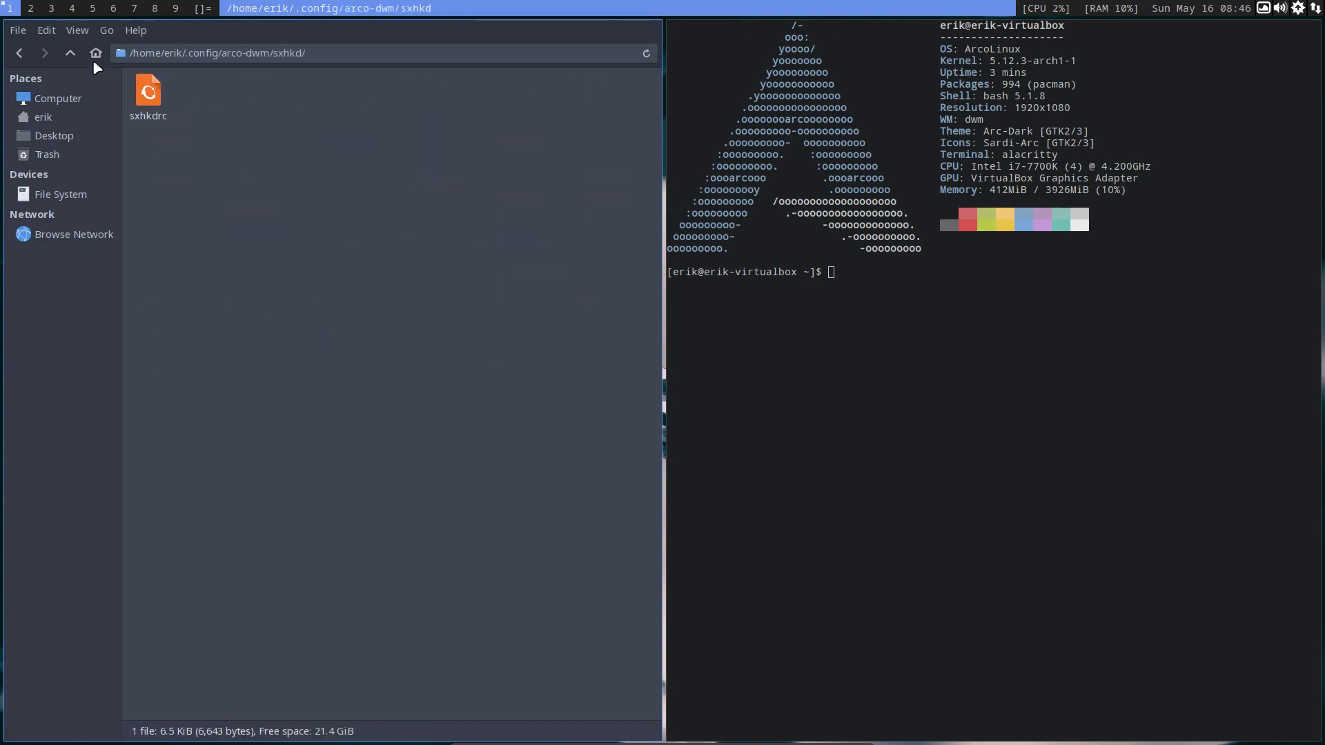
pyautogui.click(71, 53)
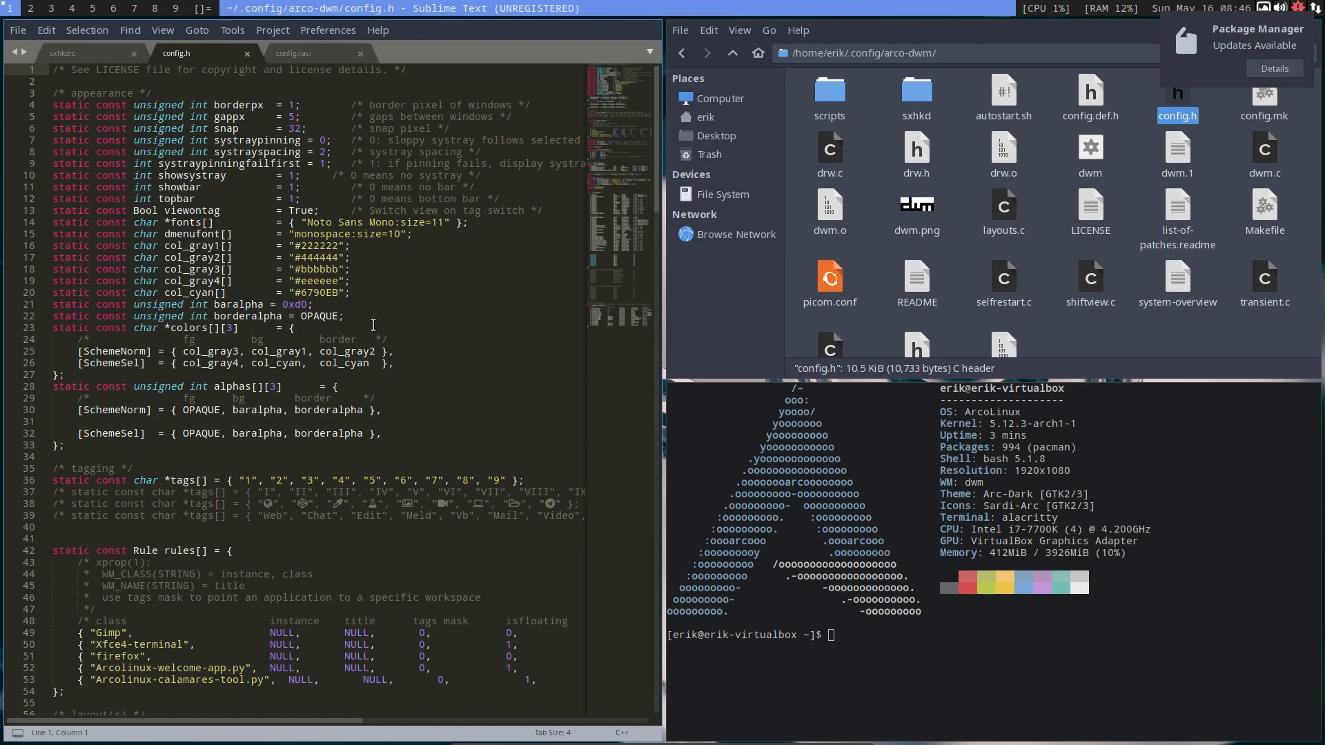
# Scroll through config.h in Sublime Text to the commands section.
pyautogui.scroll(-3)
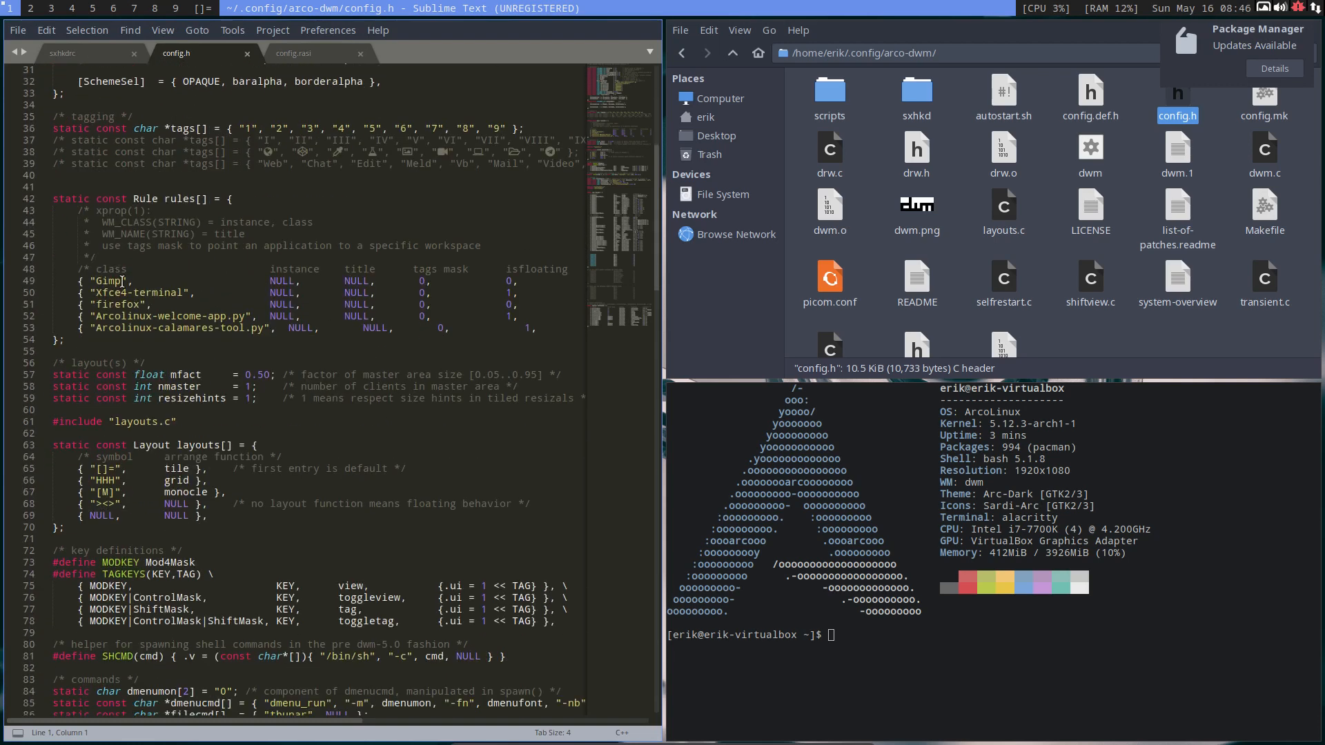
pyautogui.scroll(-3)
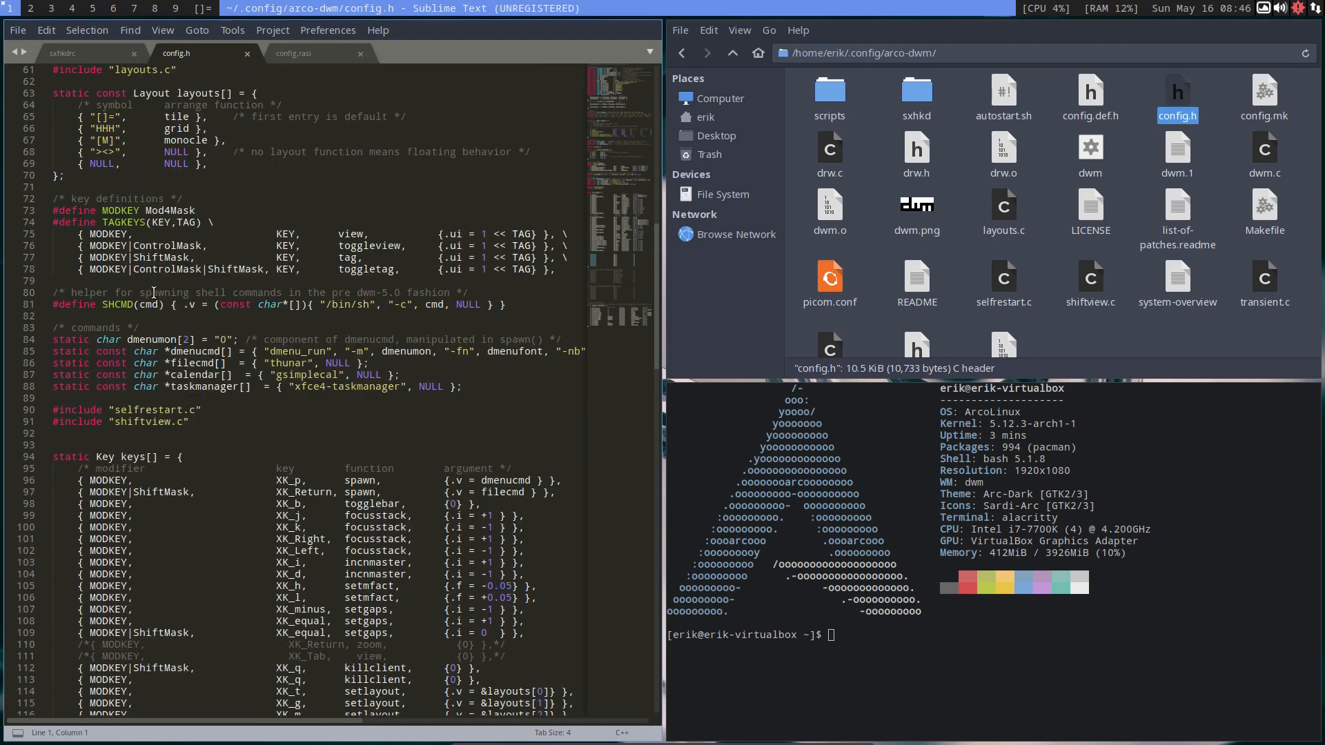